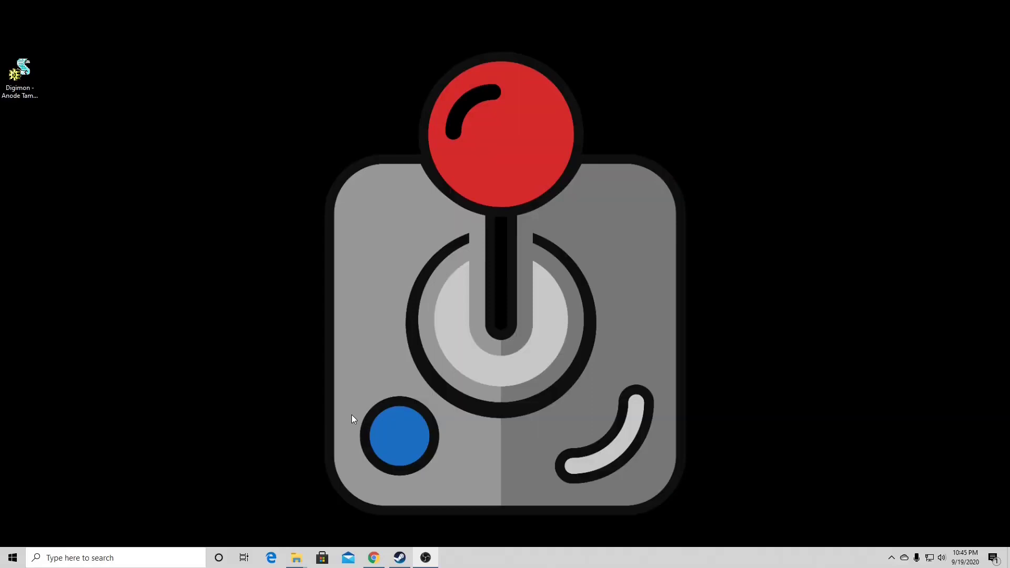
mouse_move(52, 280)
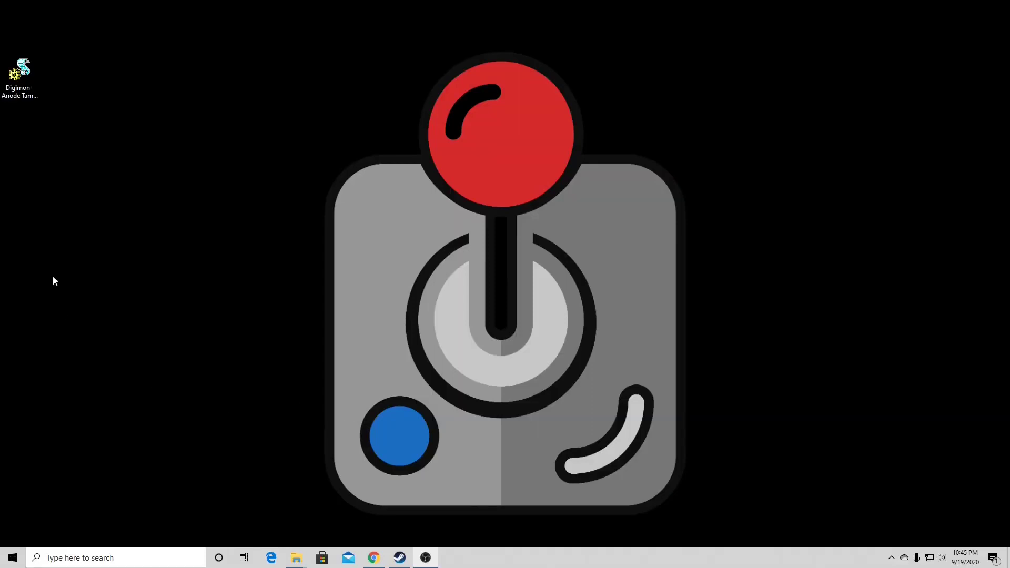
Step: Create a desktop folder named Wonderswan
right_click(56, 281)
type("Wonderswan")
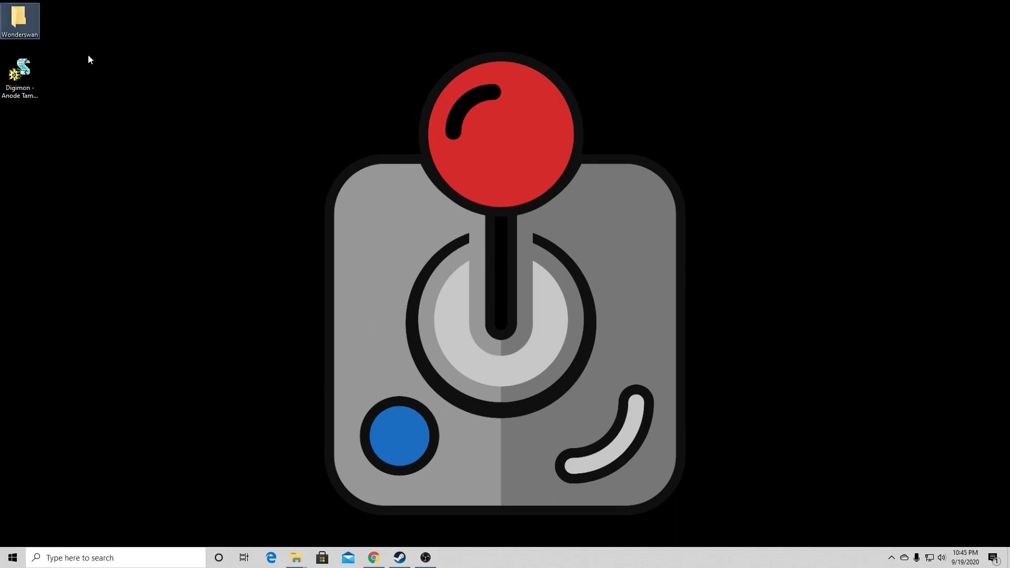
left_click(374, 558)
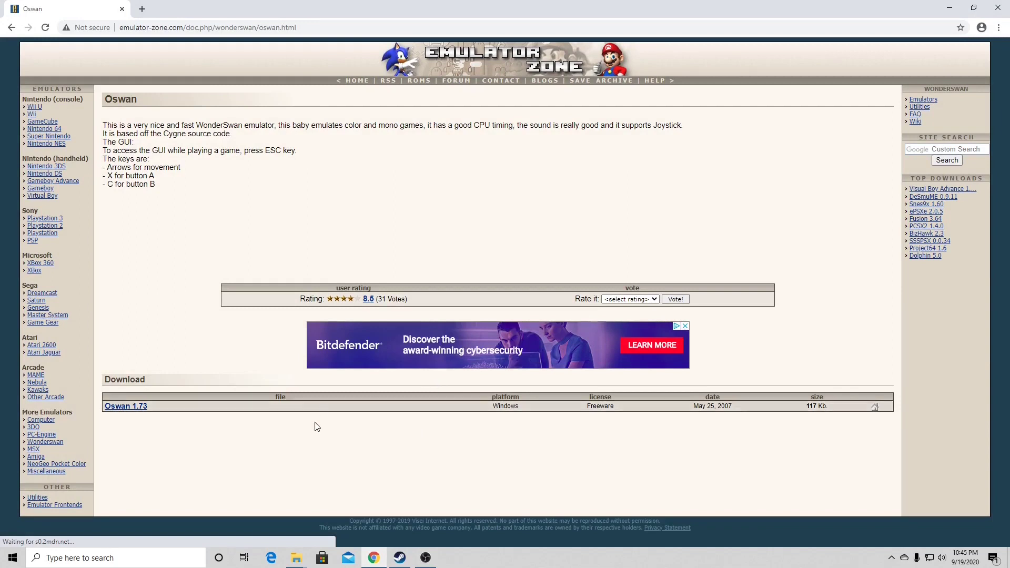
mouse_move(131, 412)
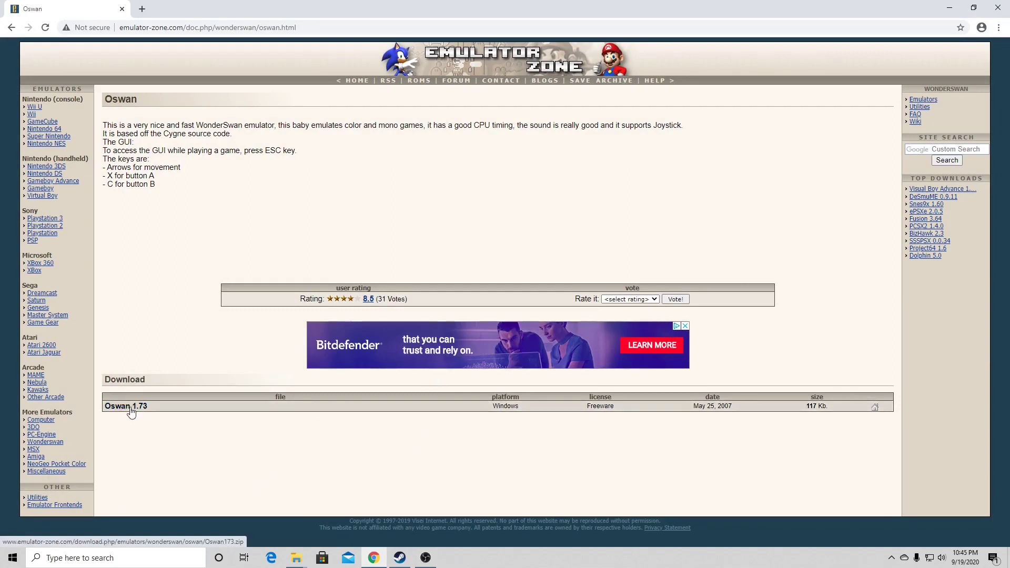
Step: Download Oswan 1.73 from the Emulator Zone download table
left_click(125, 406)
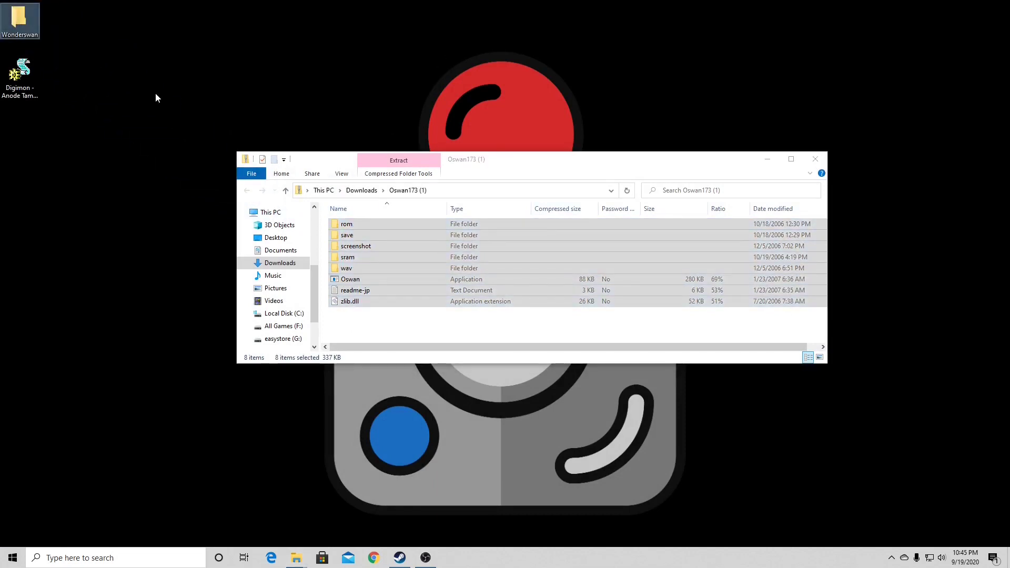
Step: Extract the Oswan zip's files and folders into a regular folder
left_click(815, 159)
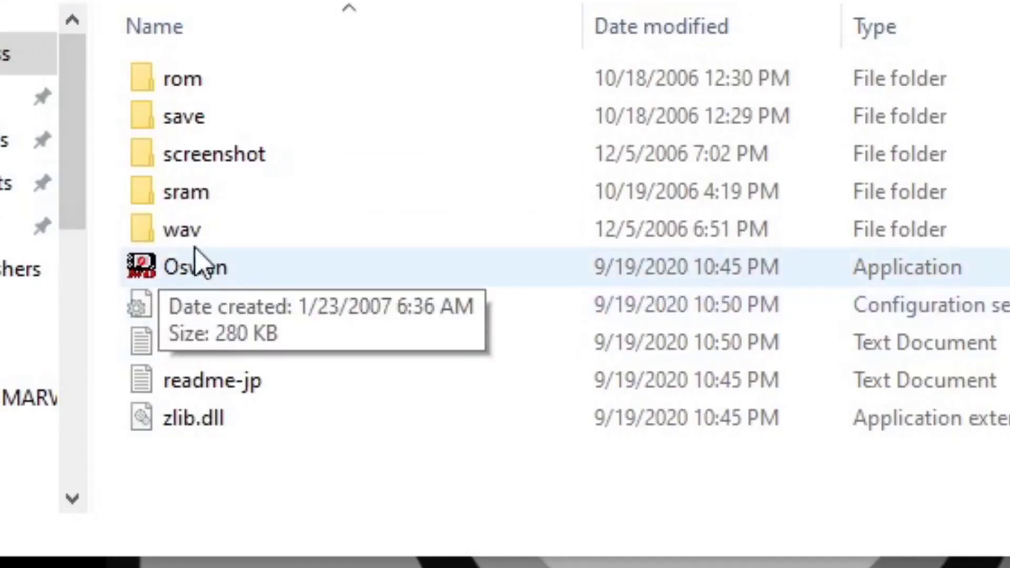
mouse_move(225, 299)
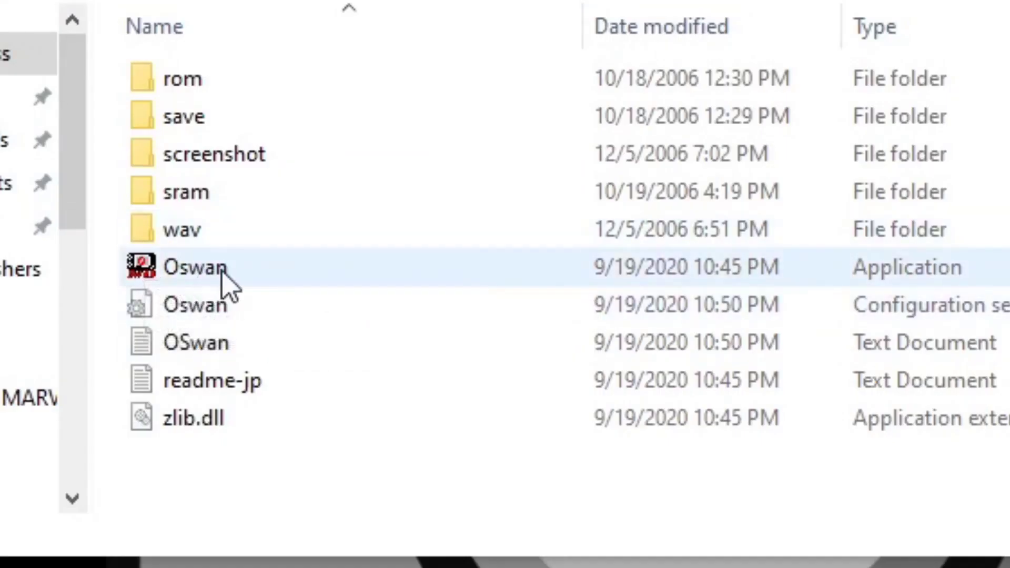
Step: Launch Oswan.exe and review the keyboard control mappings
double_click(194, 268)
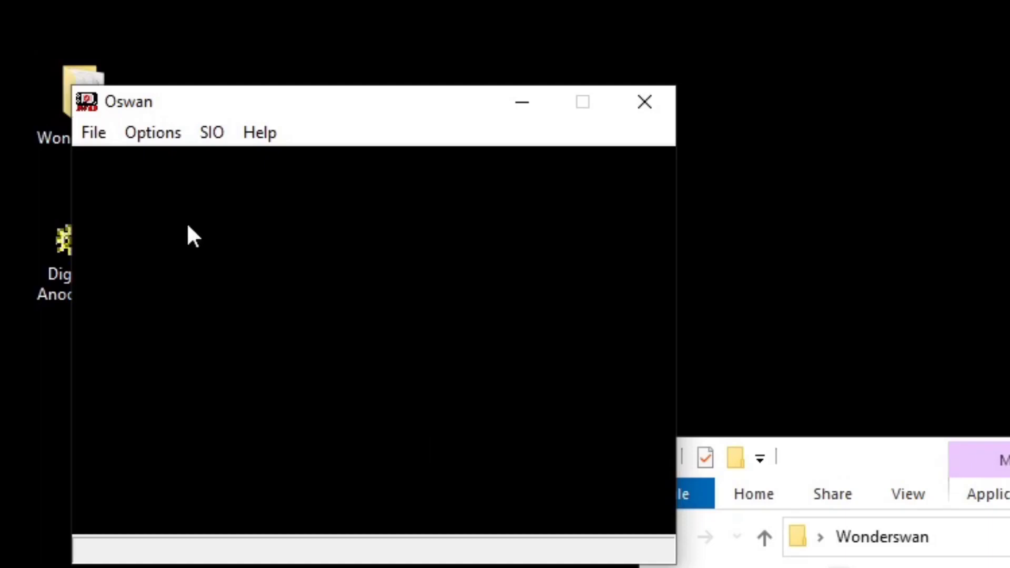
left_click(153, 133)
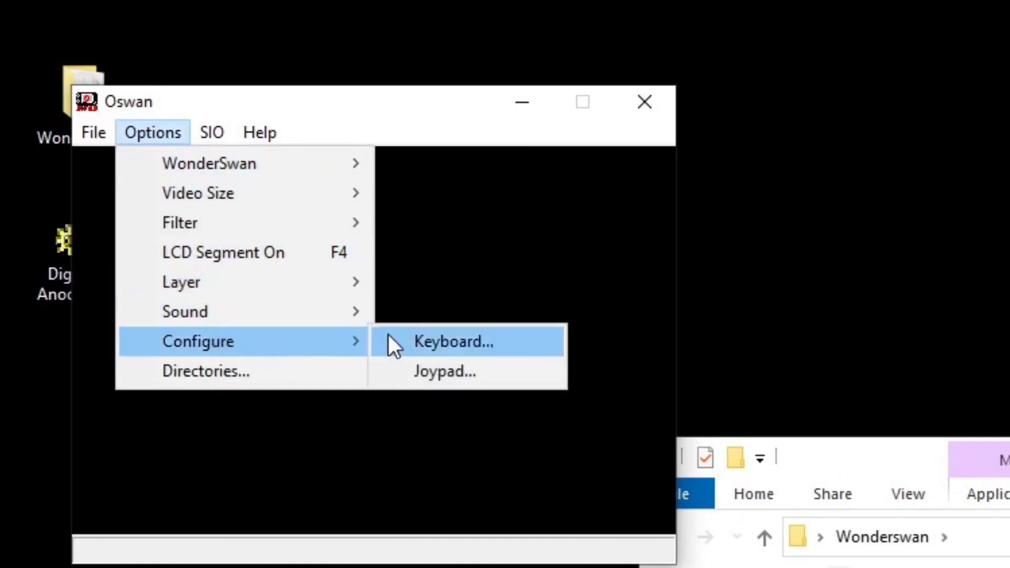
mouse_move(535, 355)
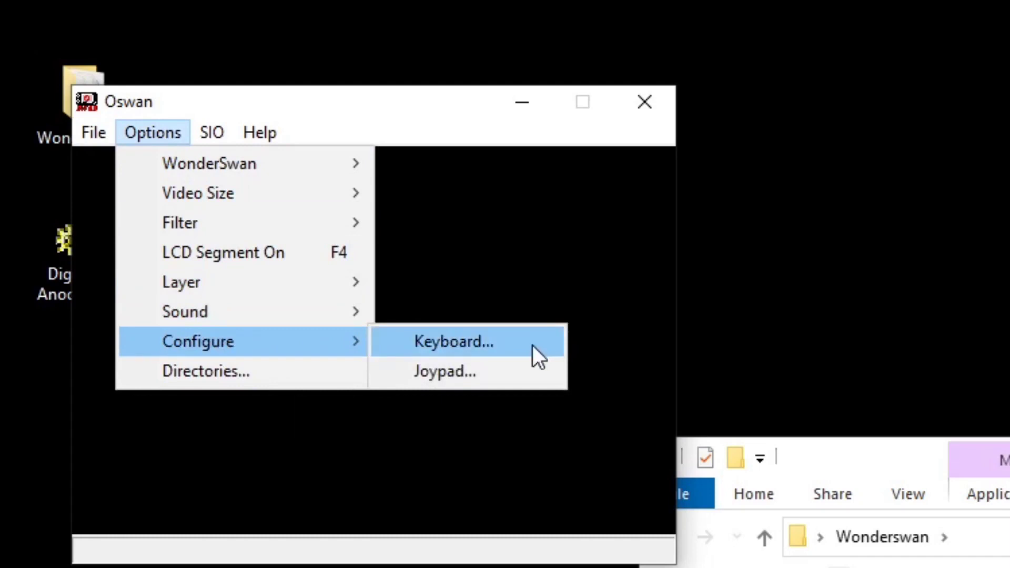
left_click(454, 342)
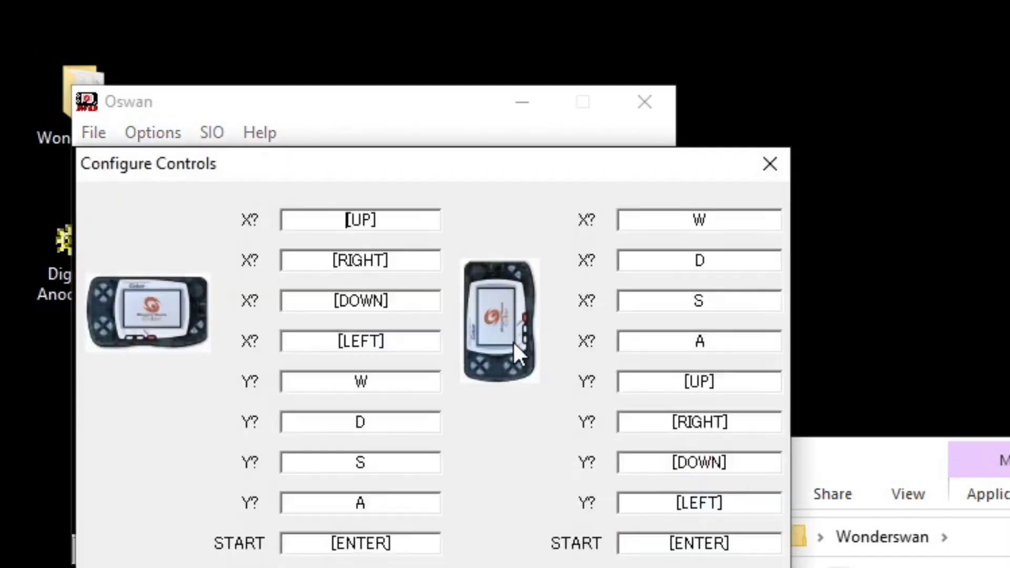
mouse_move(509, 338)
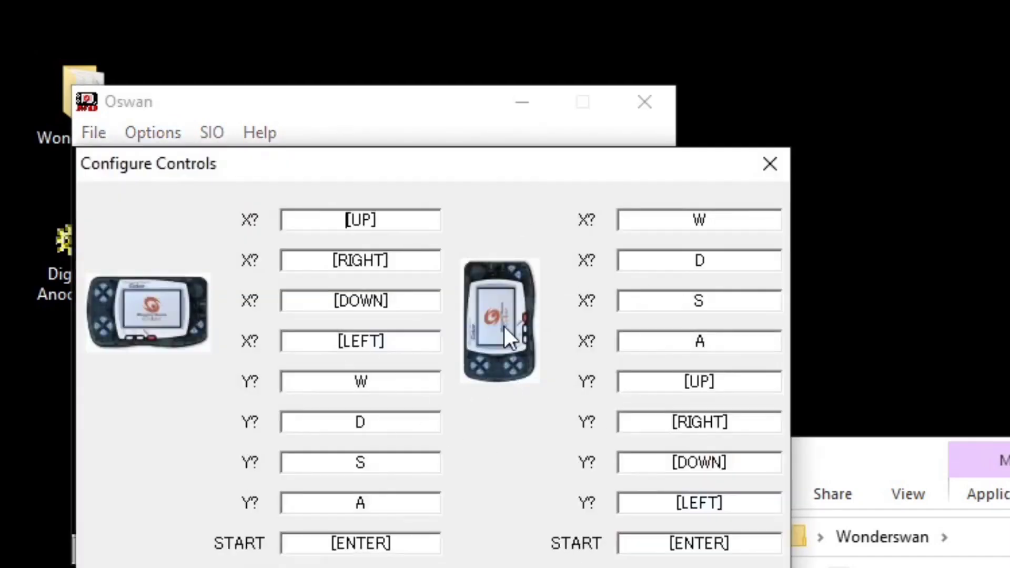
left_click(380, 220)
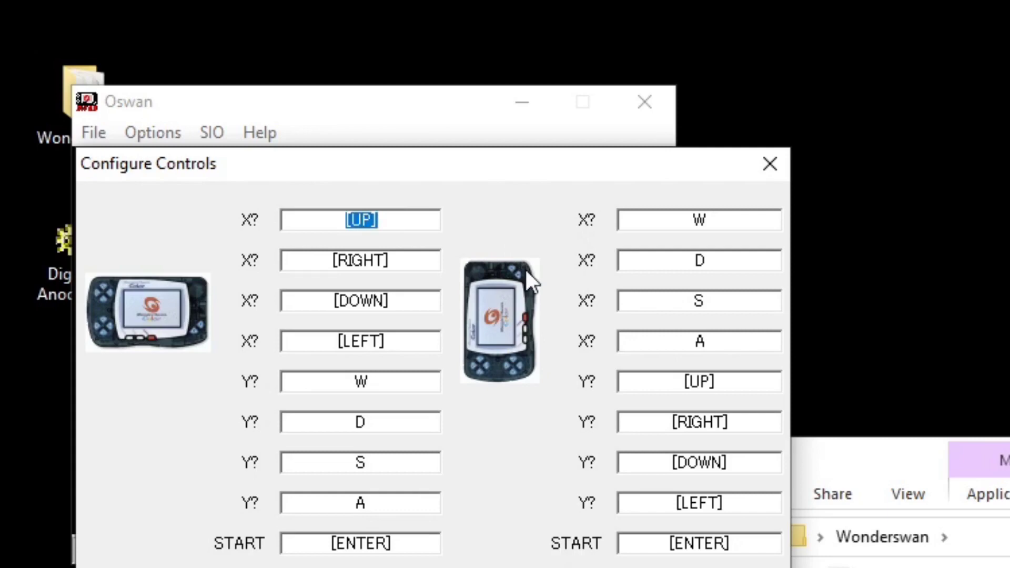
left_click(153, 132)
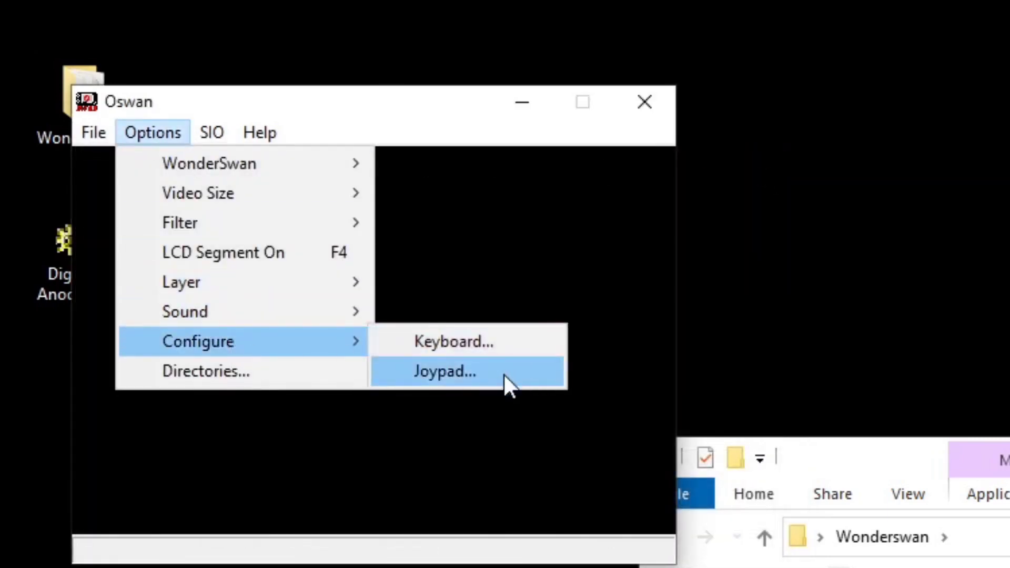
Step: Map joypad directions to XY axes/POV hat, buttons 4, 2, 1, 3, start 7
left_click(446, 371)
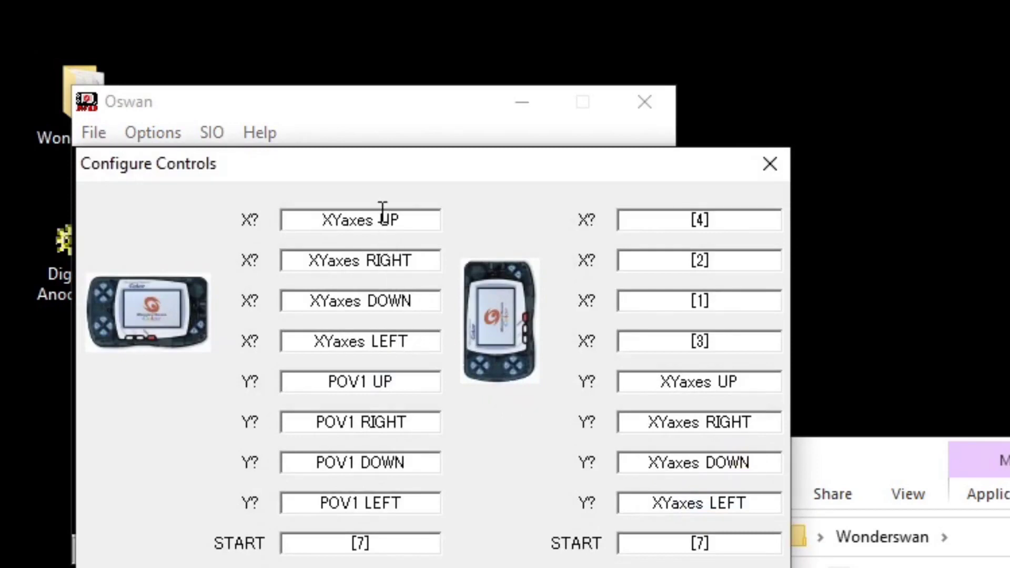
double_click(348, 220)
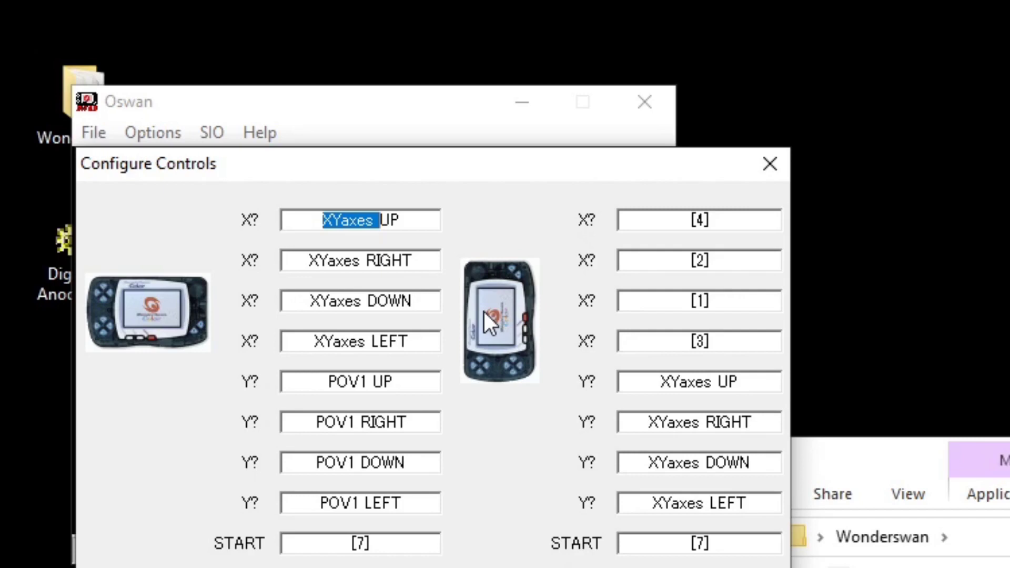
left_click(769, 164)
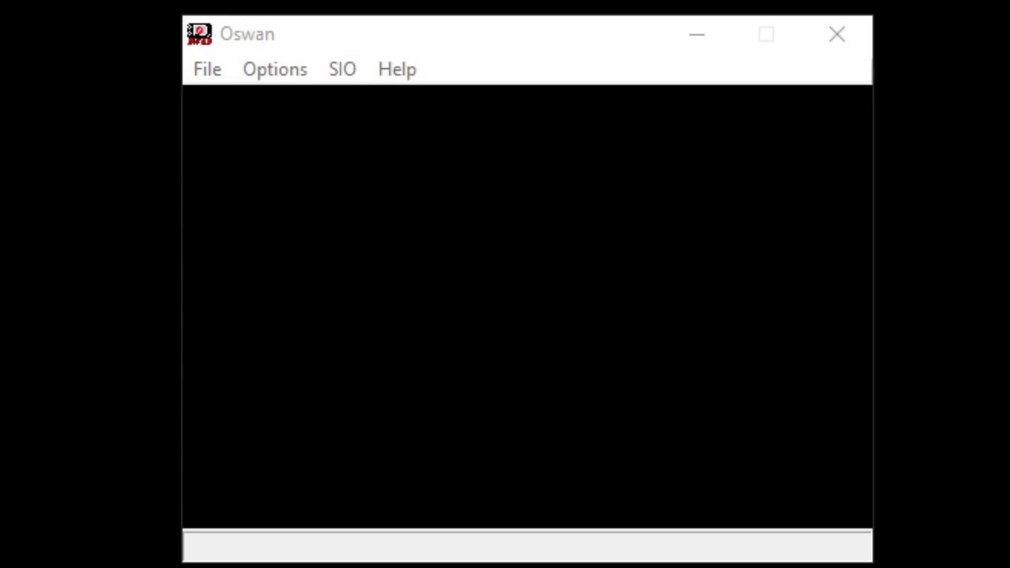
Step: Load the Digimon WonderSwan ROM through File > Open
left_click(207, 69)
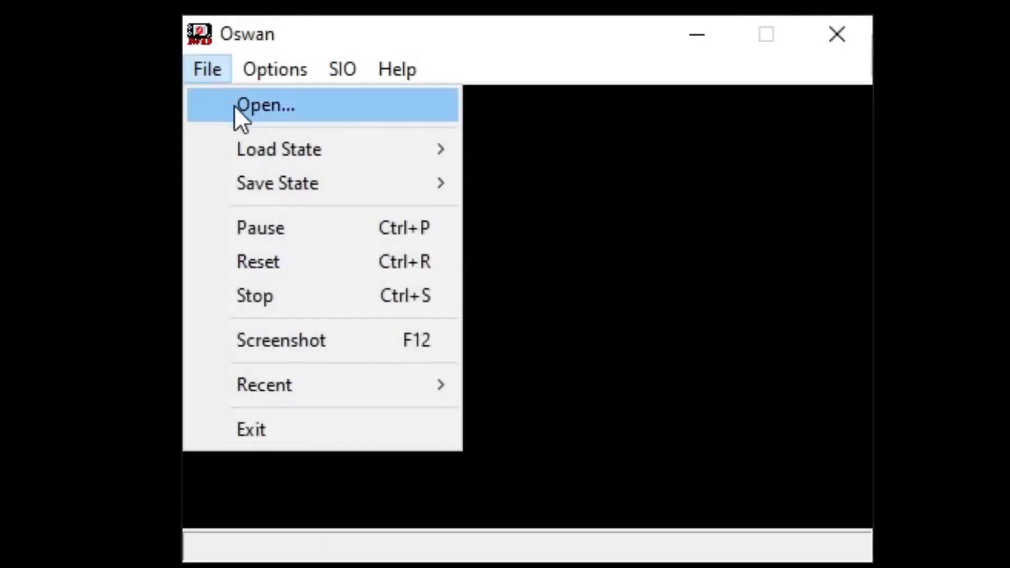
left_click(266, 105)
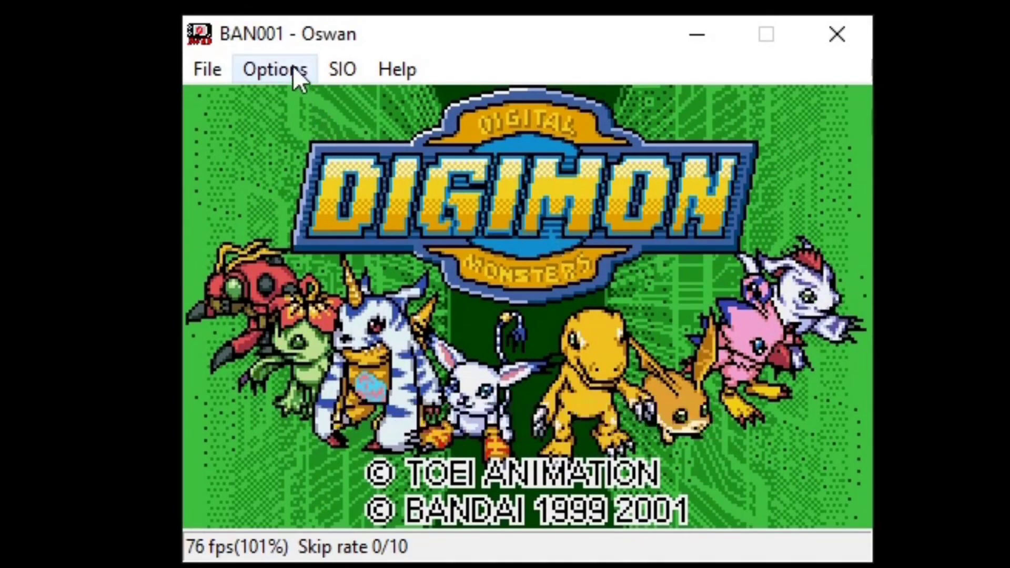
Step: Set the Video Size option to X4
left_click(274, 69)
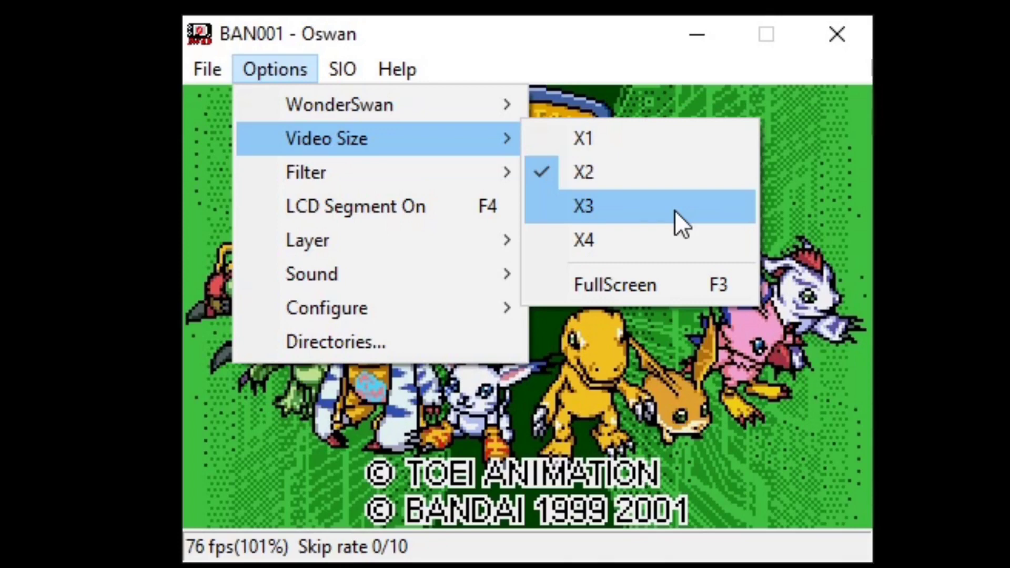
mouse_move(642, 256)
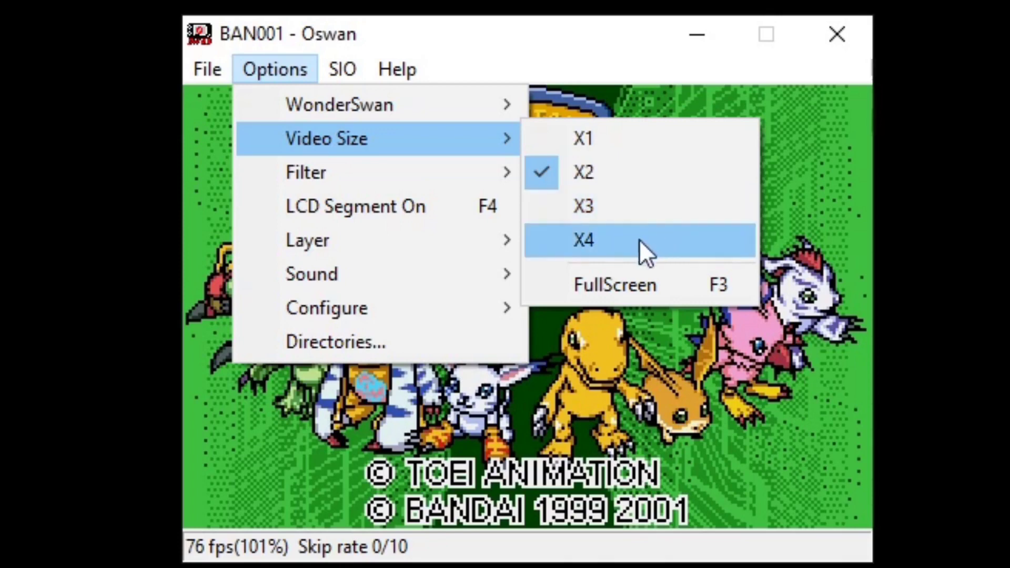
left_click(583, 240)
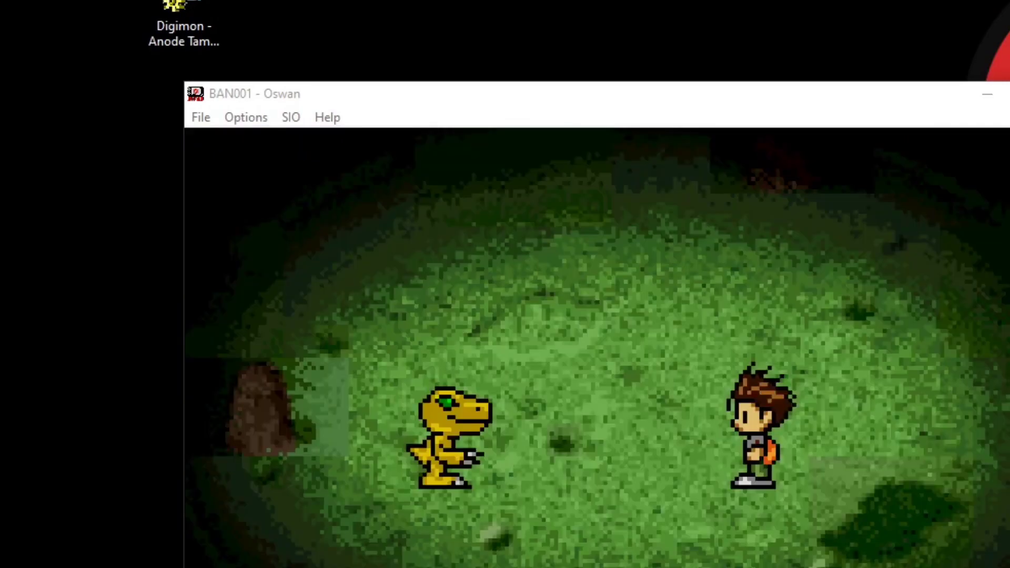
Step: Save the current Digimon gameplay to save-state Slot #1
left_click(200, 117)
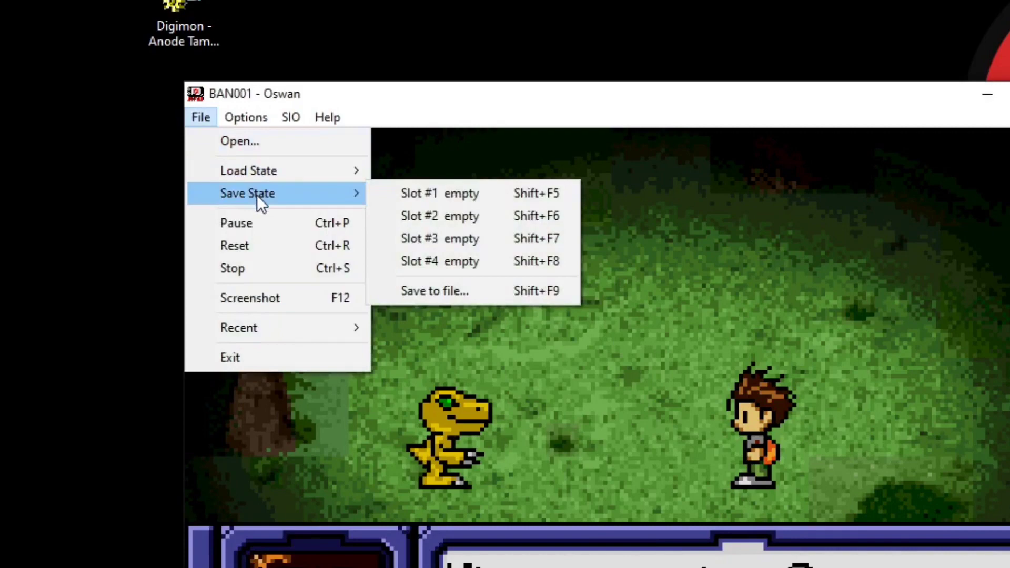
mouse_move(521, 197)
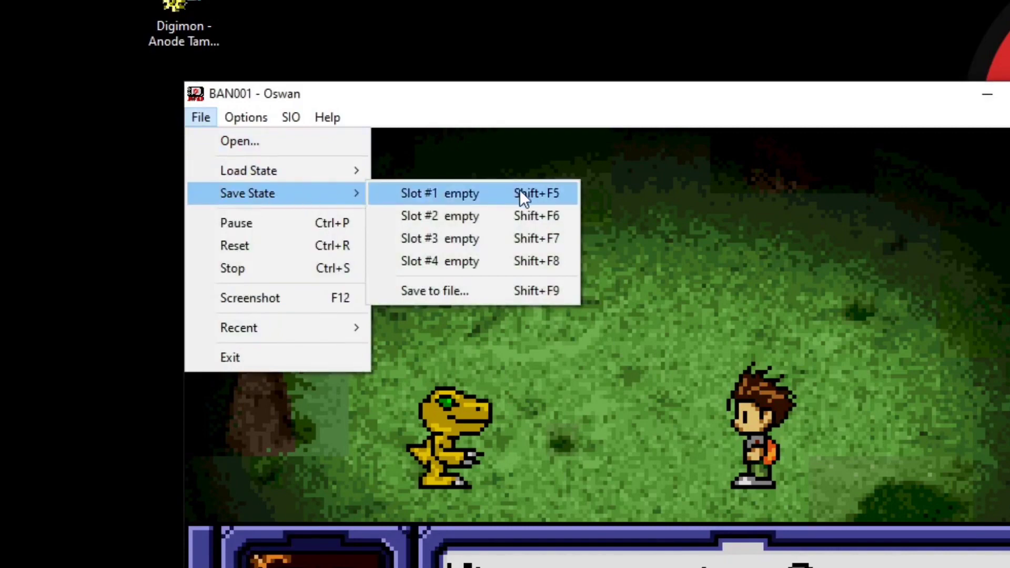